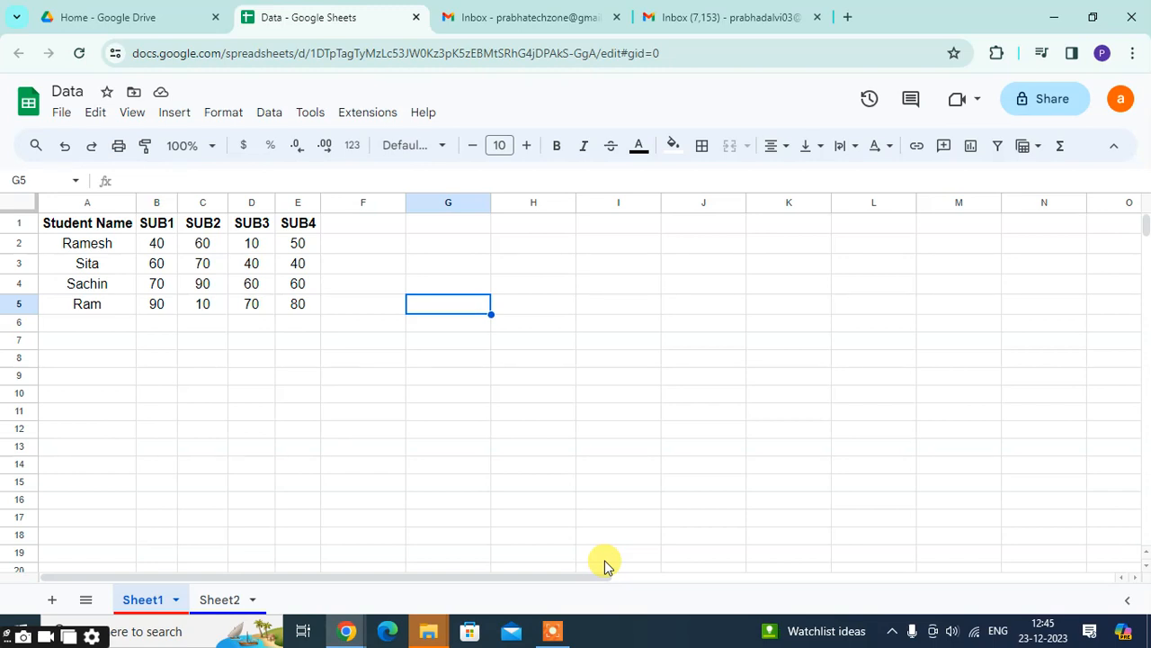
mouse_move(633, 506)
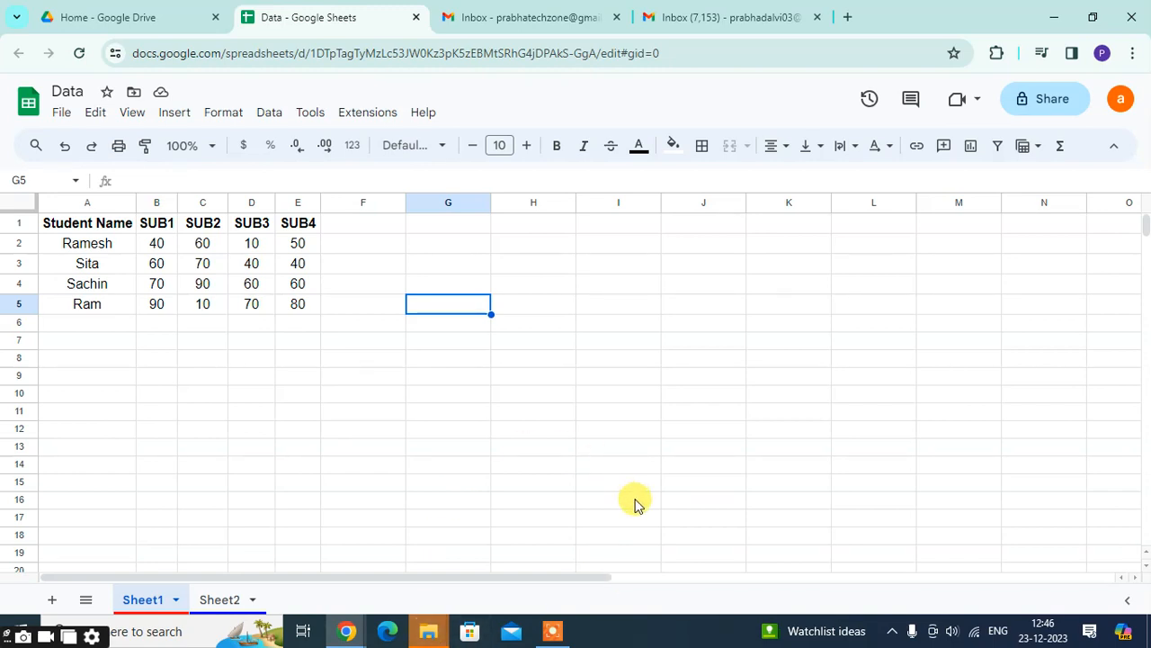
mouse_move(224, 256)
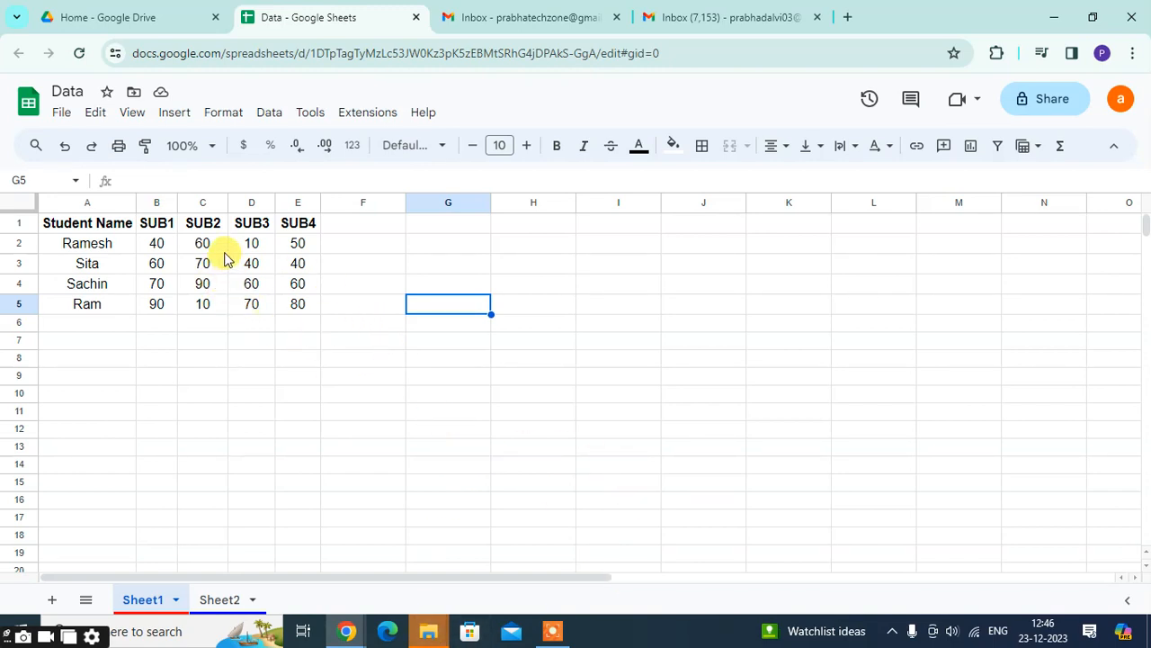
Step: Enter =MIN(B2:E2) in F2 so Ramesh's row shows his minimum mark of 10
drag(201, 243, 297, 356)
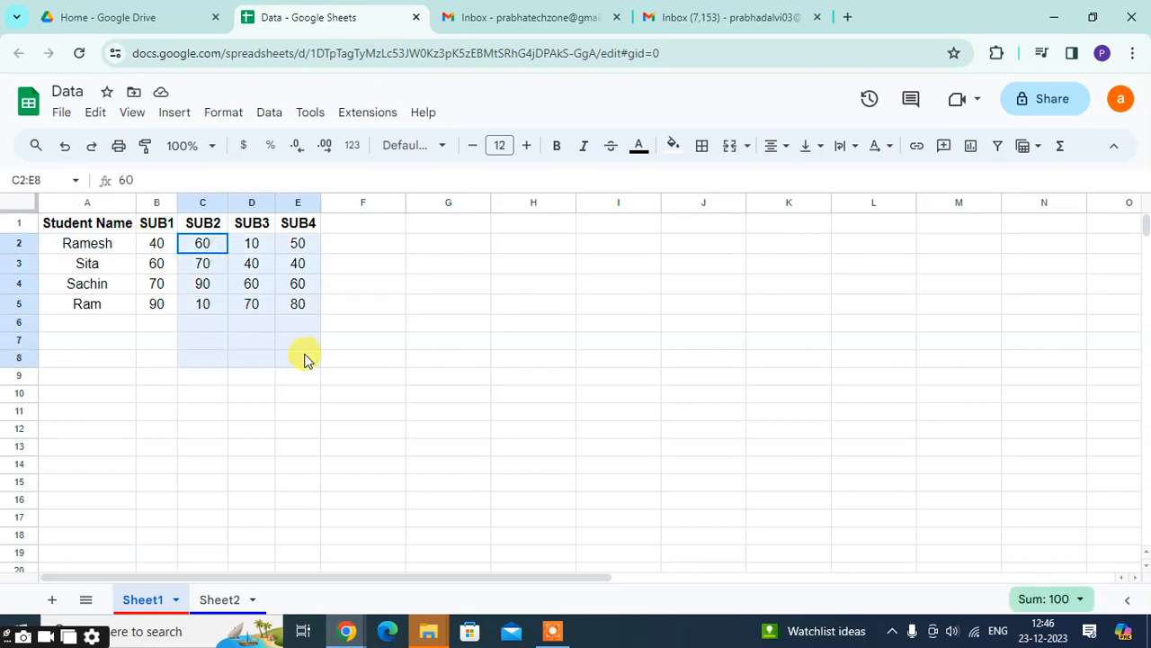
click(154, 263)
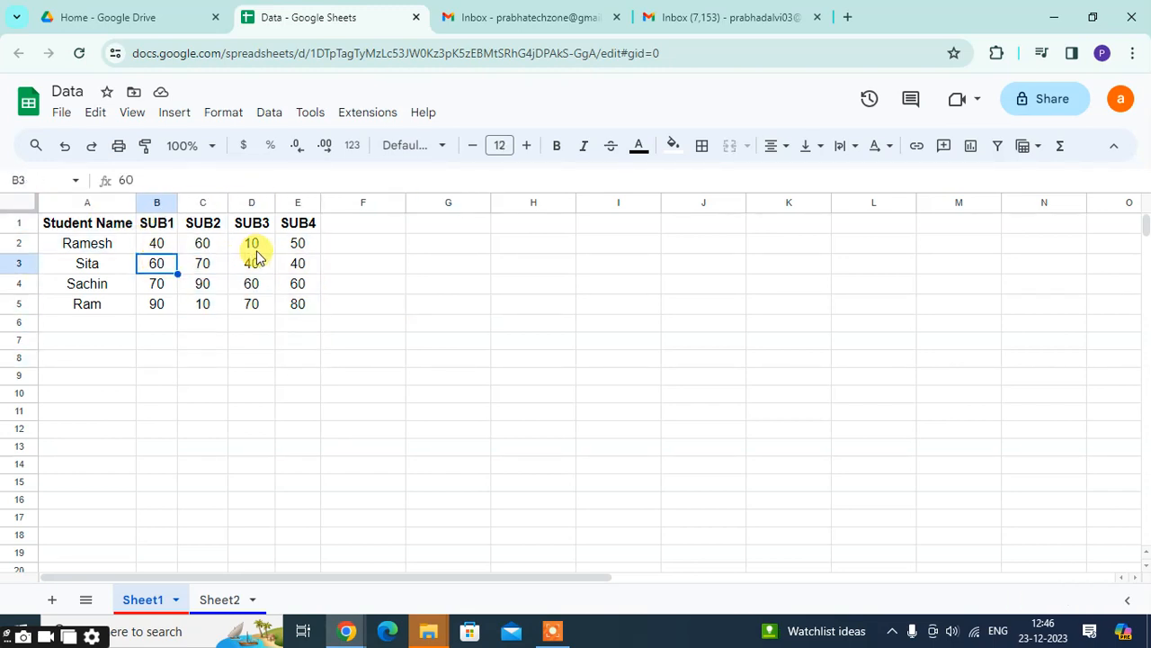
click(364, 223)
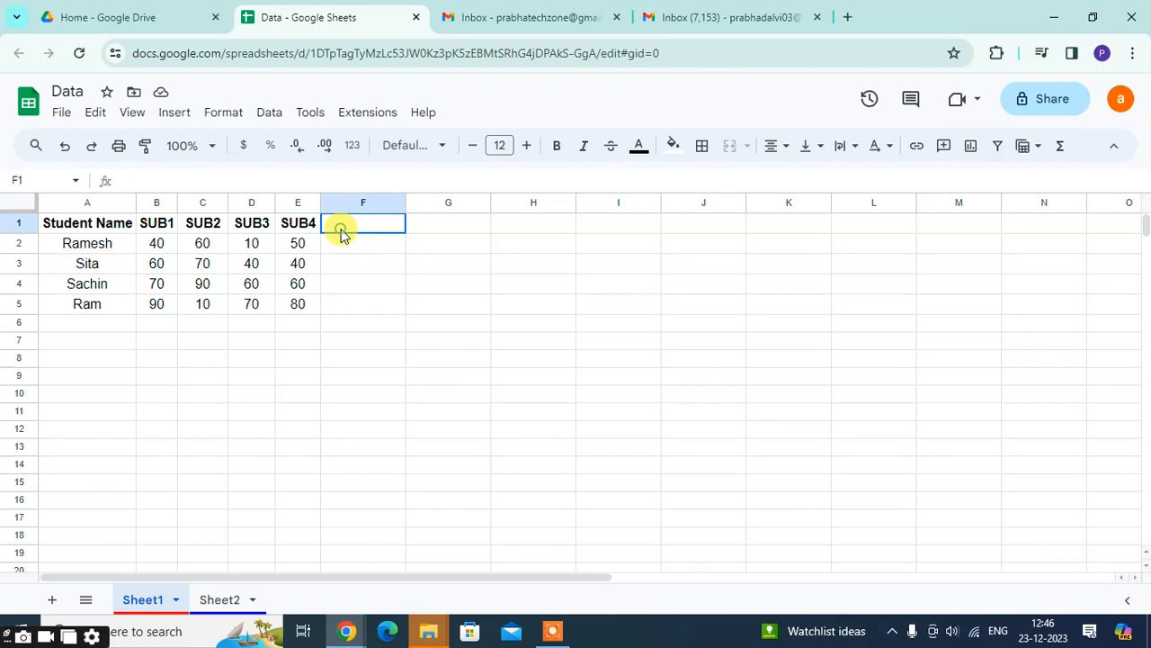
click(363, 242)
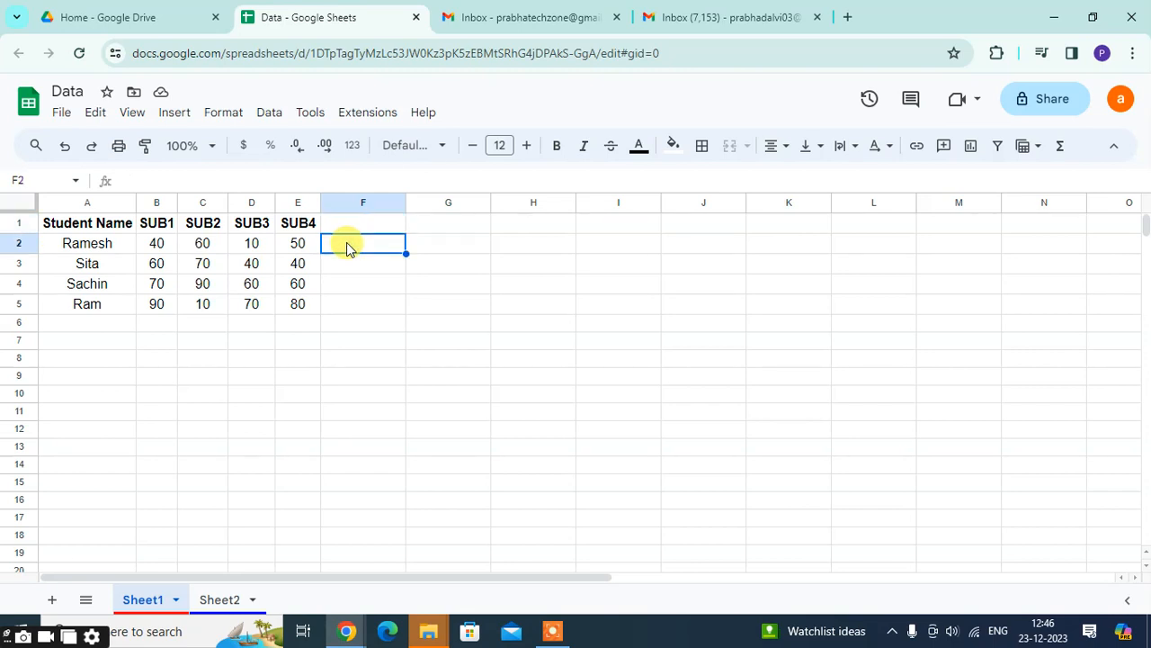
text(=SUM(B2:E2))
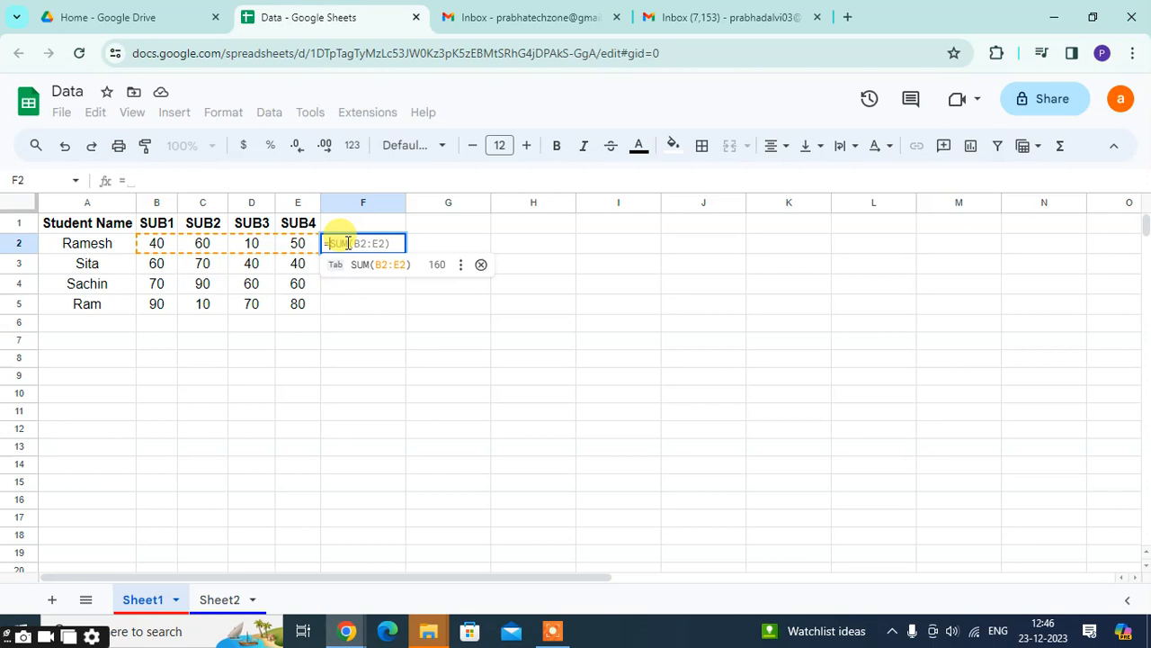
text(=mi)
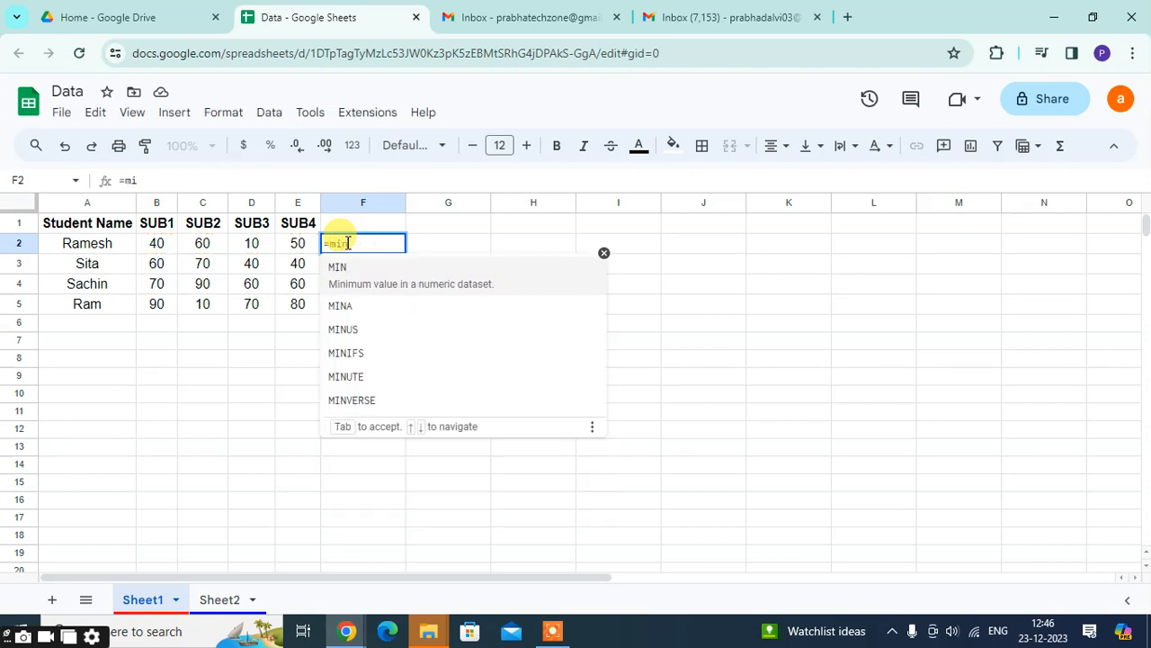
text(N(B2:E2))
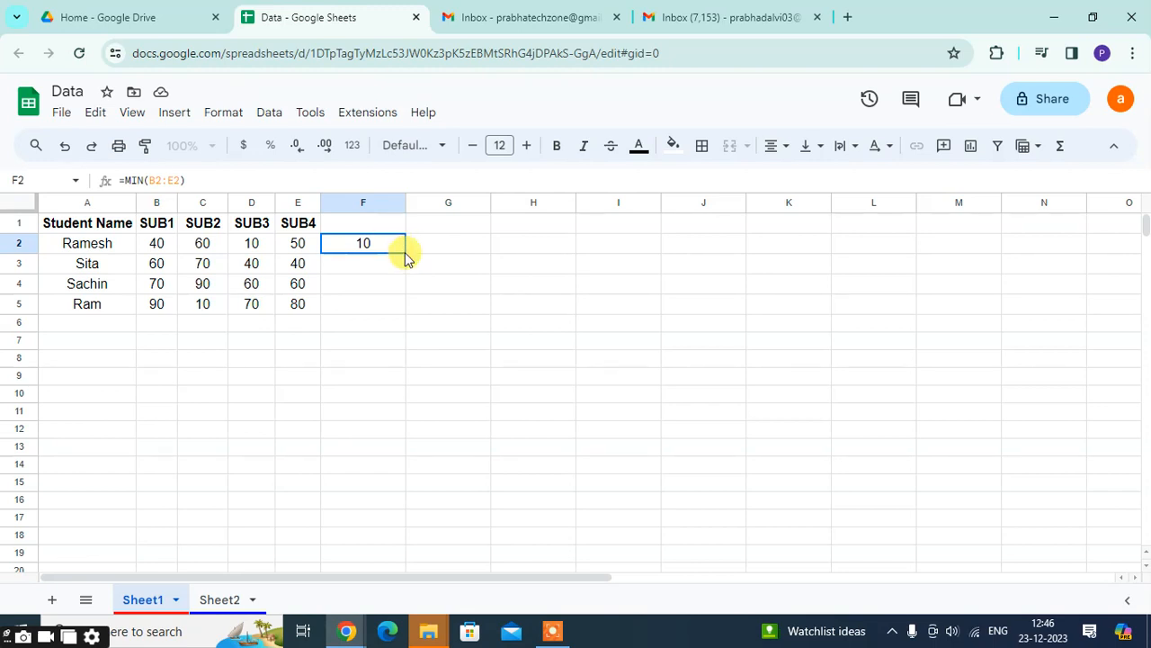
mouse_move(342, 273)
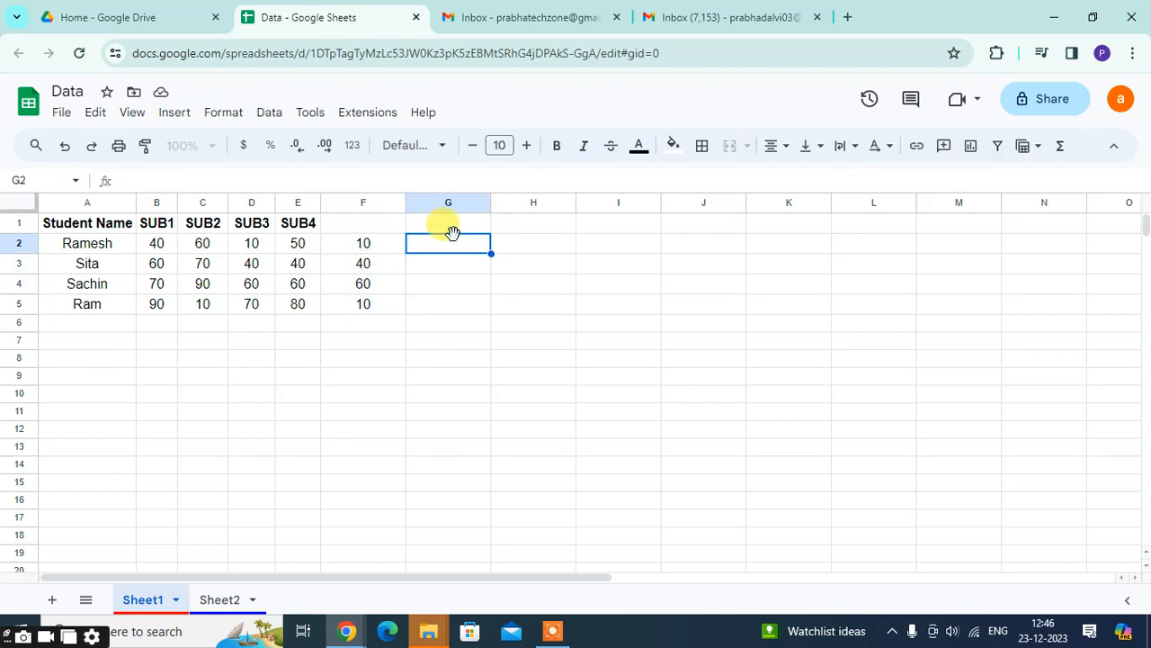
mouse_move(479, 194)
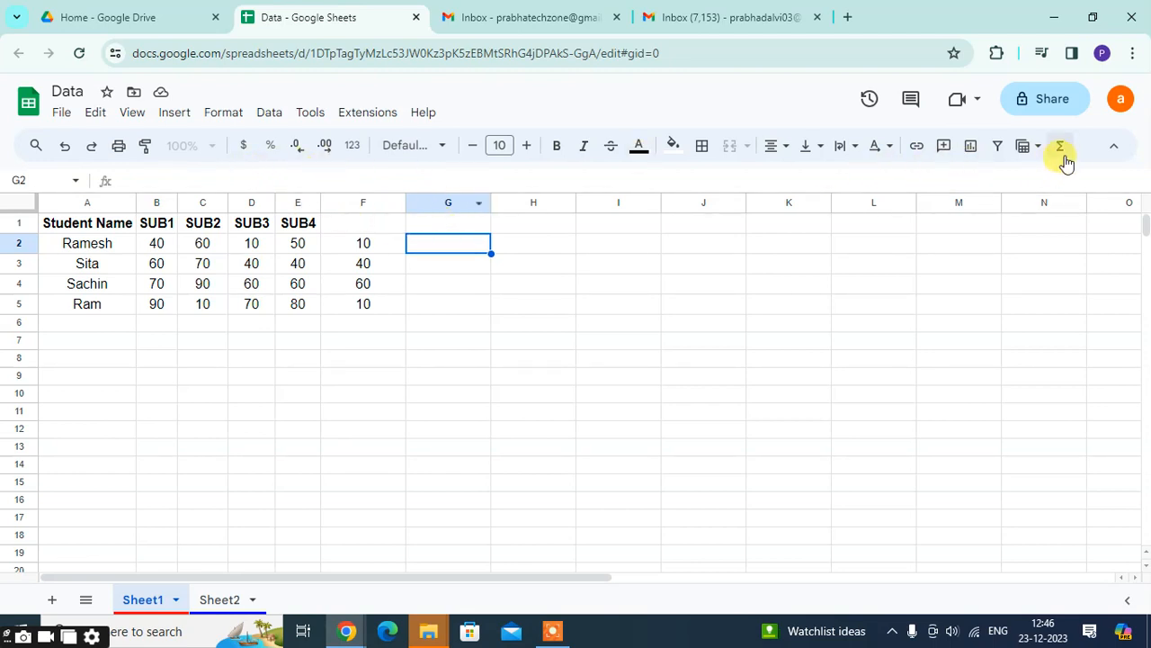
Step: Insert an empty MIN formula in G2 from the quick-functions list
click(1060, 144)
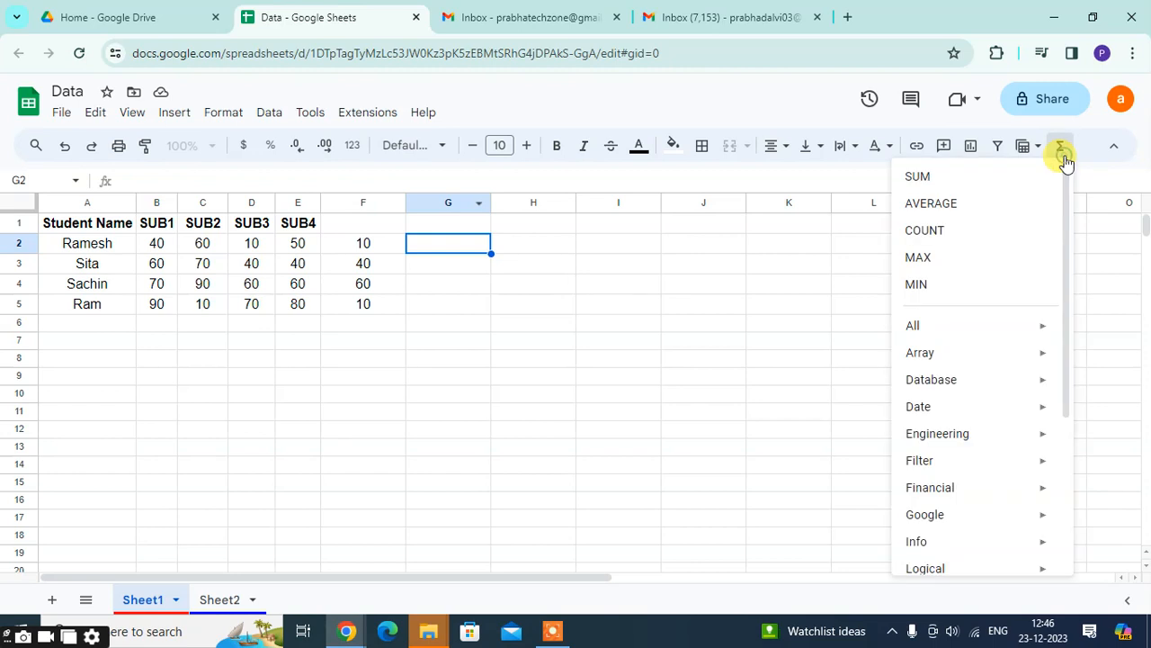
mouse_move(925, 230)
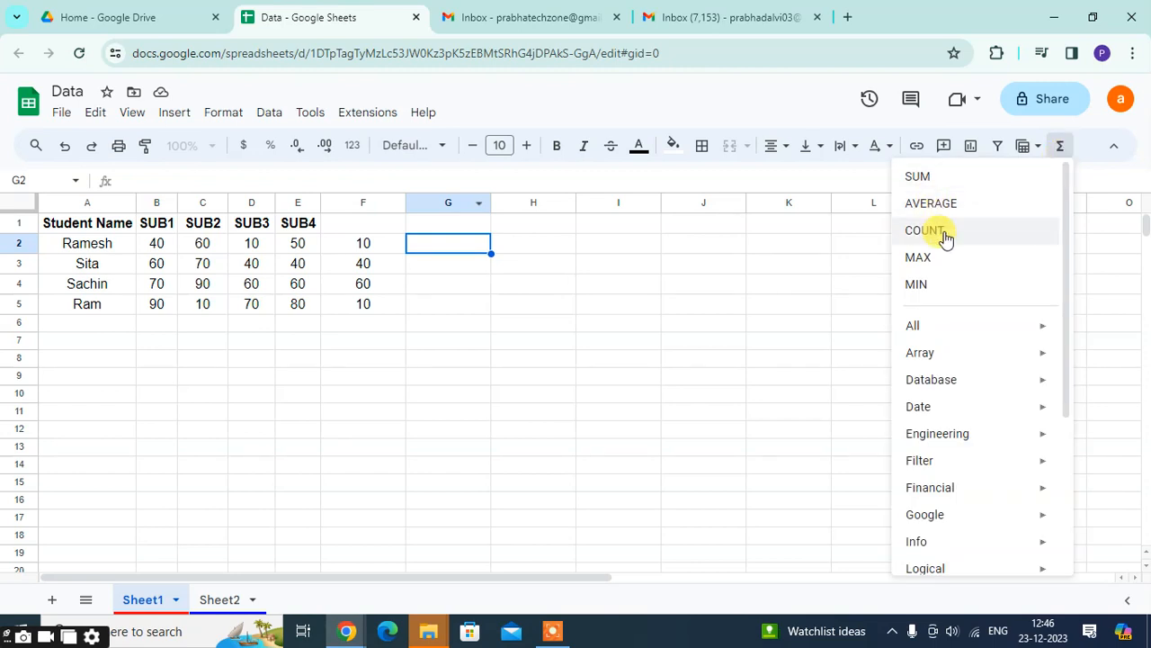
mouse_move(915, 284)
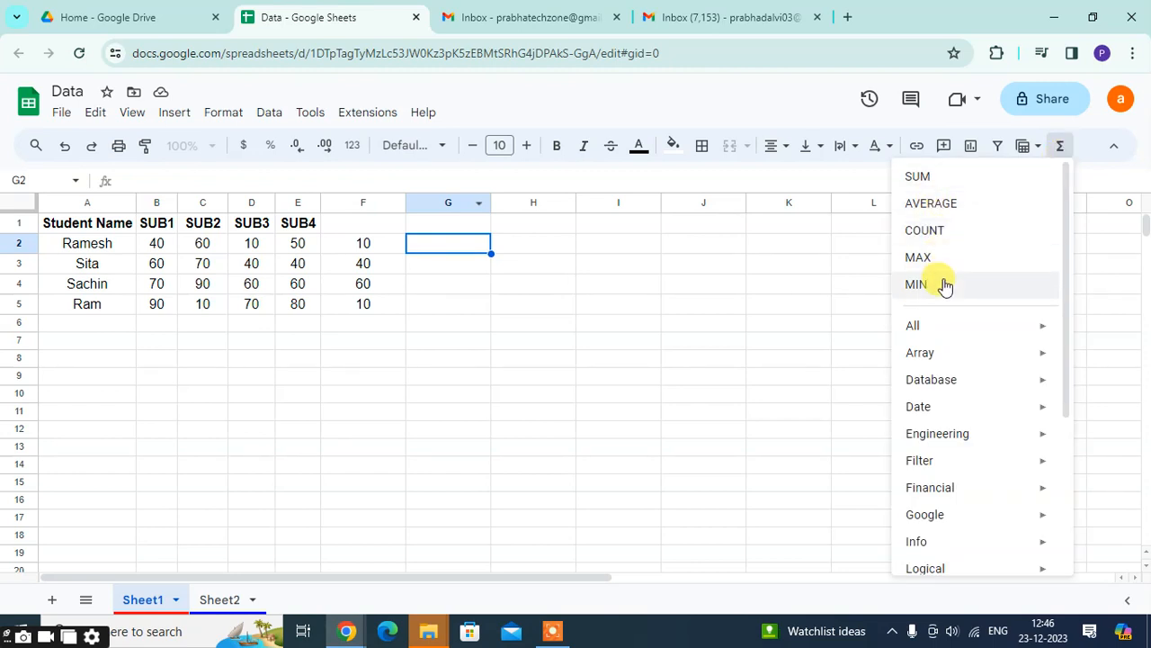
click(915, 284)
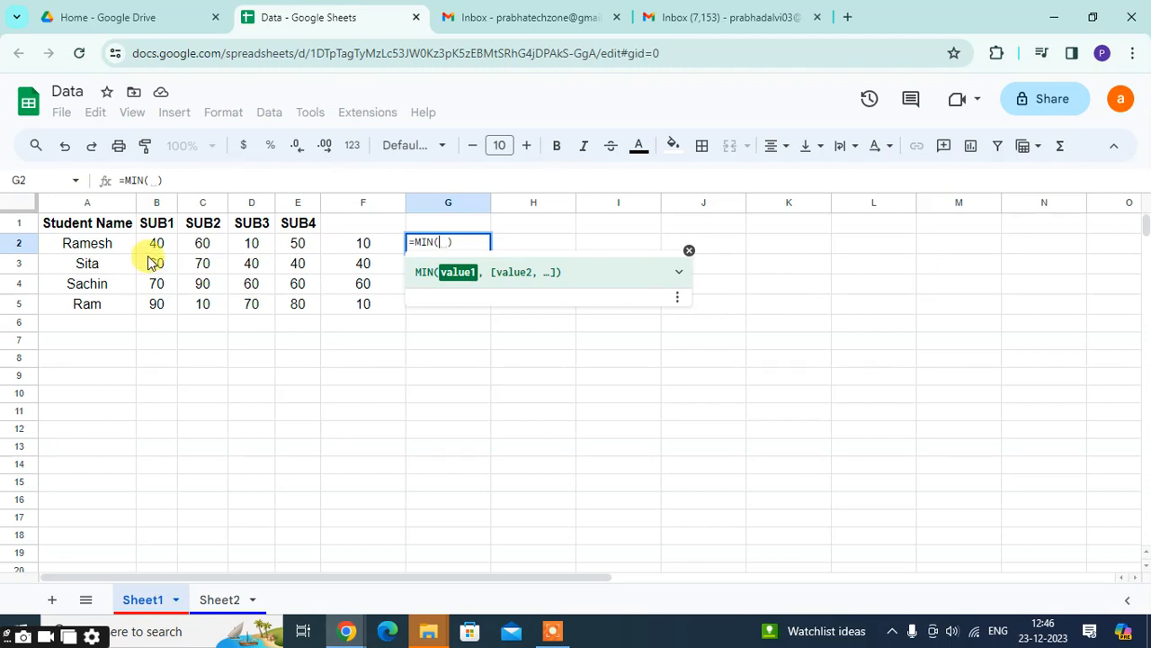
Step: Use B2:E2 as the MIN range and accept the autofill giving 10, 40, 60, 10 in column G
drag(156, 243, 252, 243)
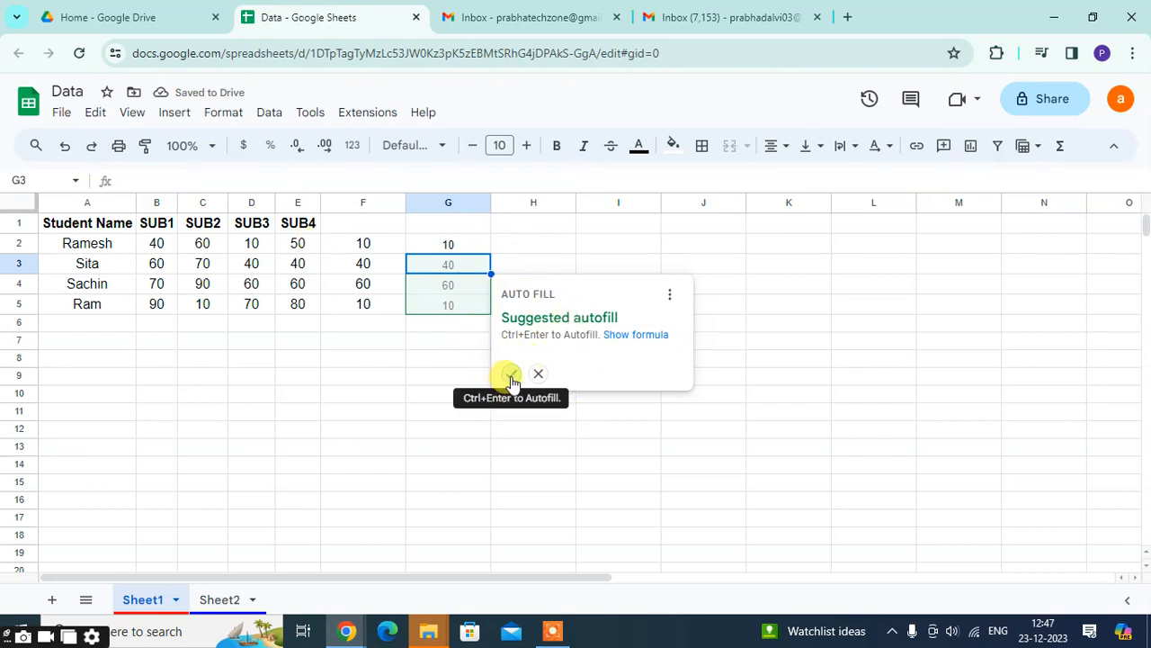
click(511, 372)
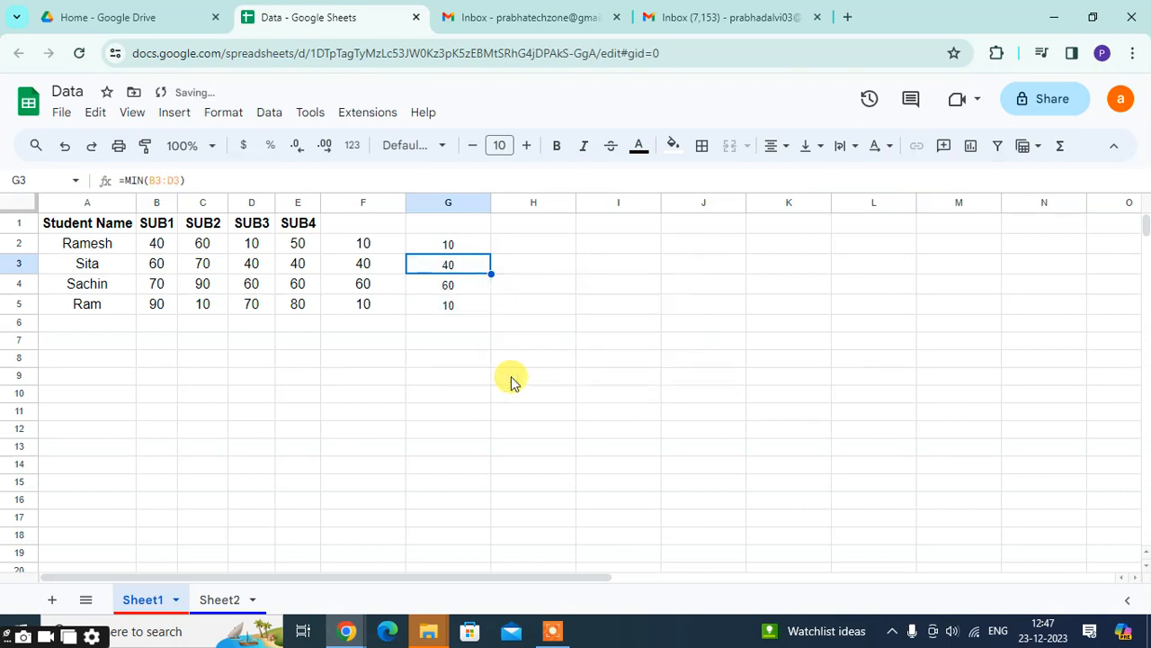
click(532, 376)
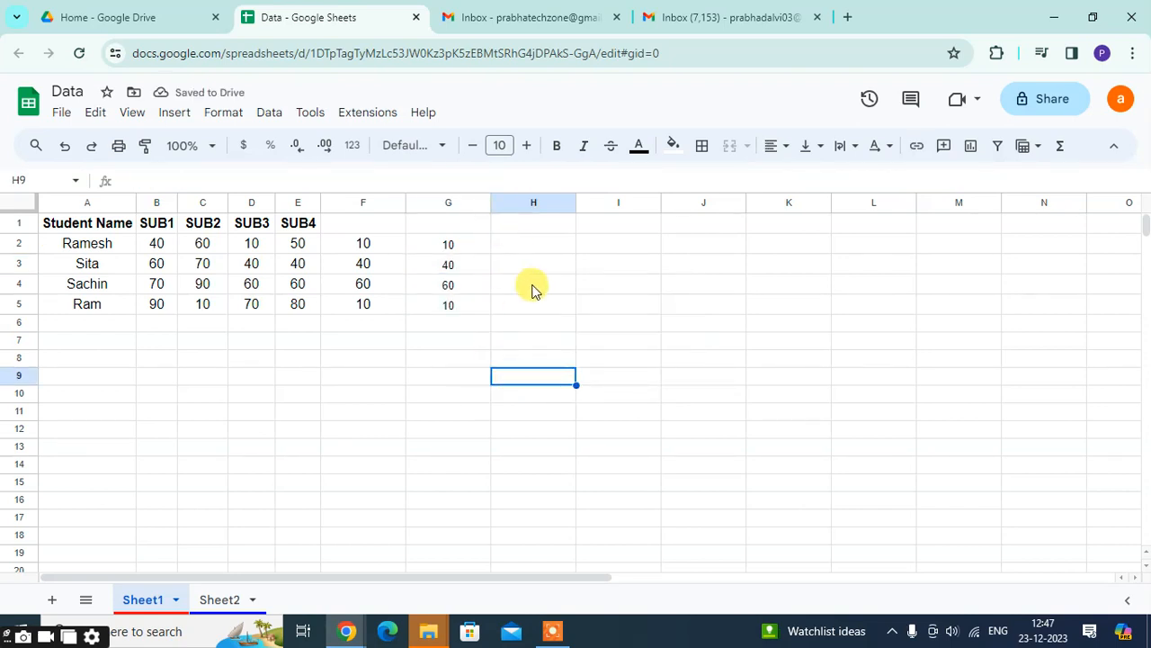